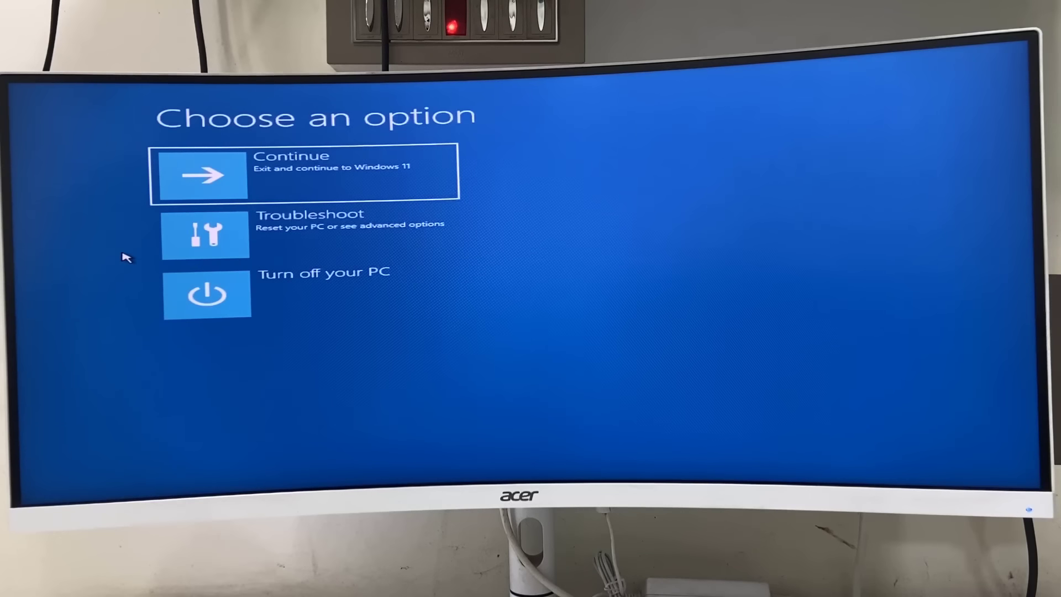
mouse_move(108, 211)
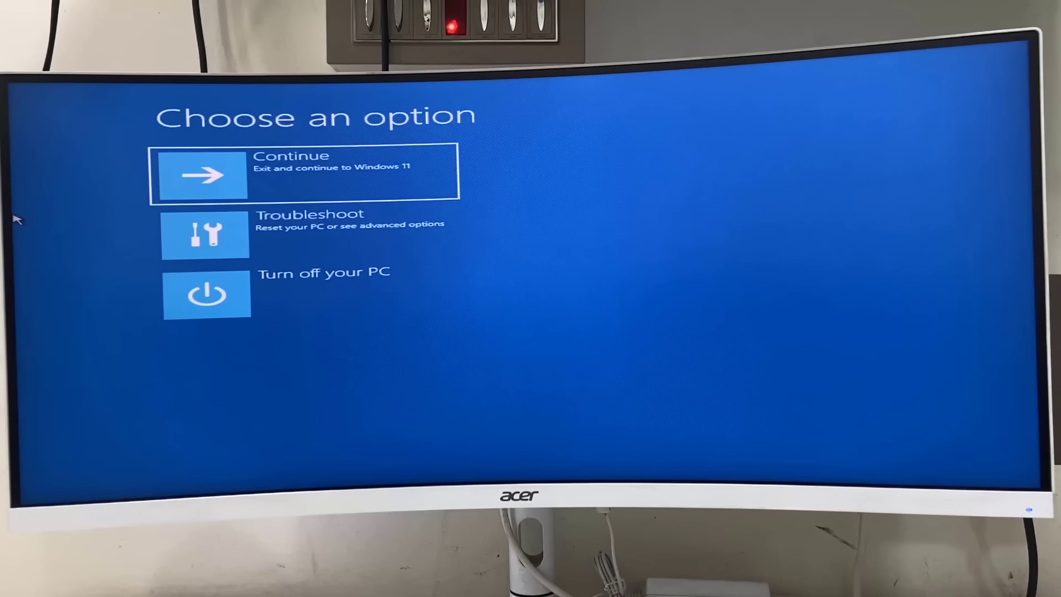
mouse_move(81, 233)
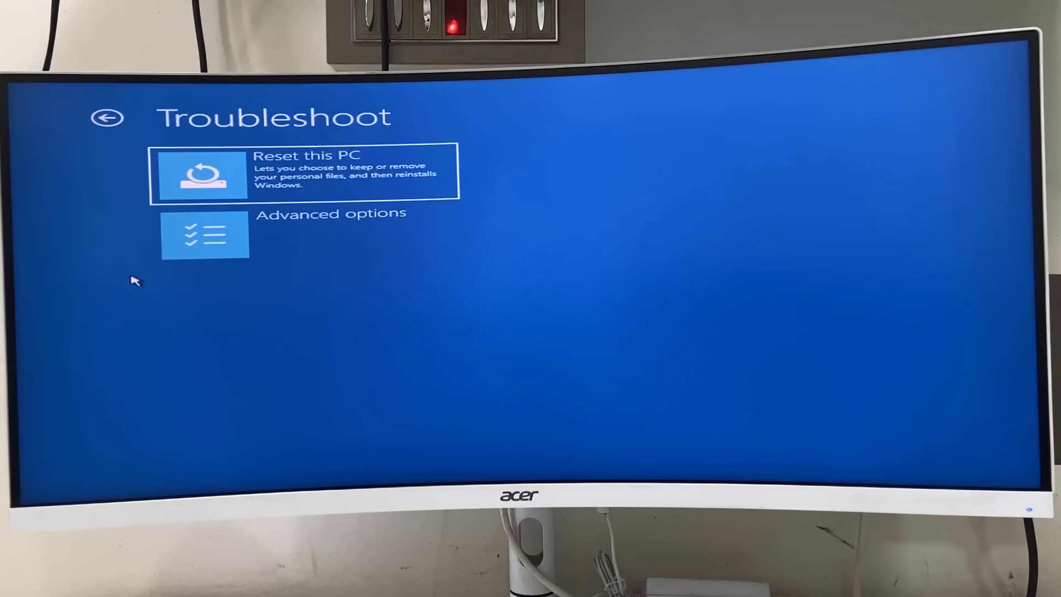
mouse_move(319, 250)
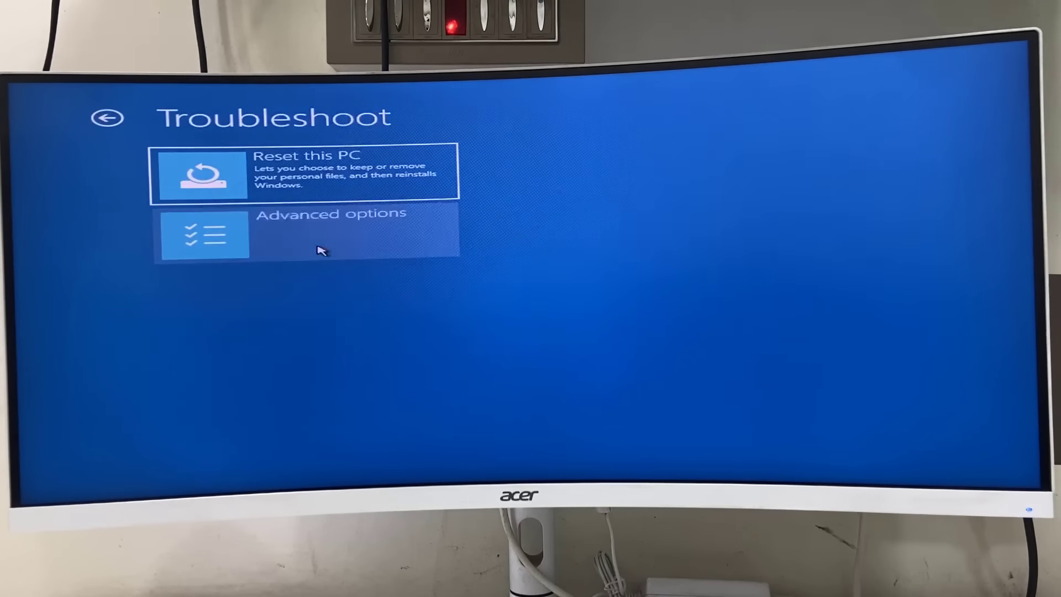
From Troubleshoot, go to the Advanced options recovery screen
click(305, 235)
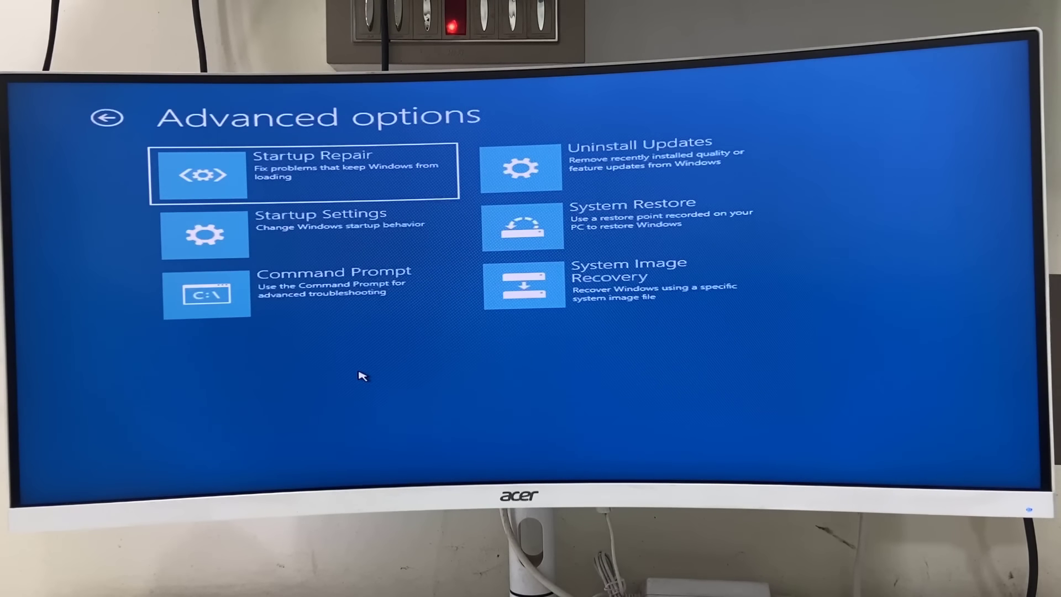
mouse_move(341, 330)
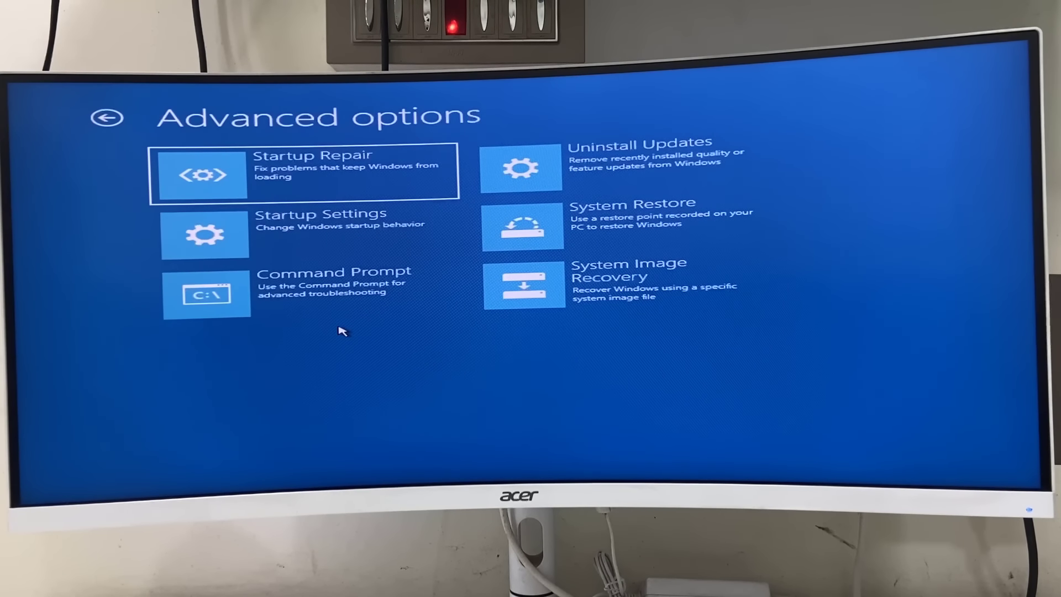
mouse_move(338, 299)
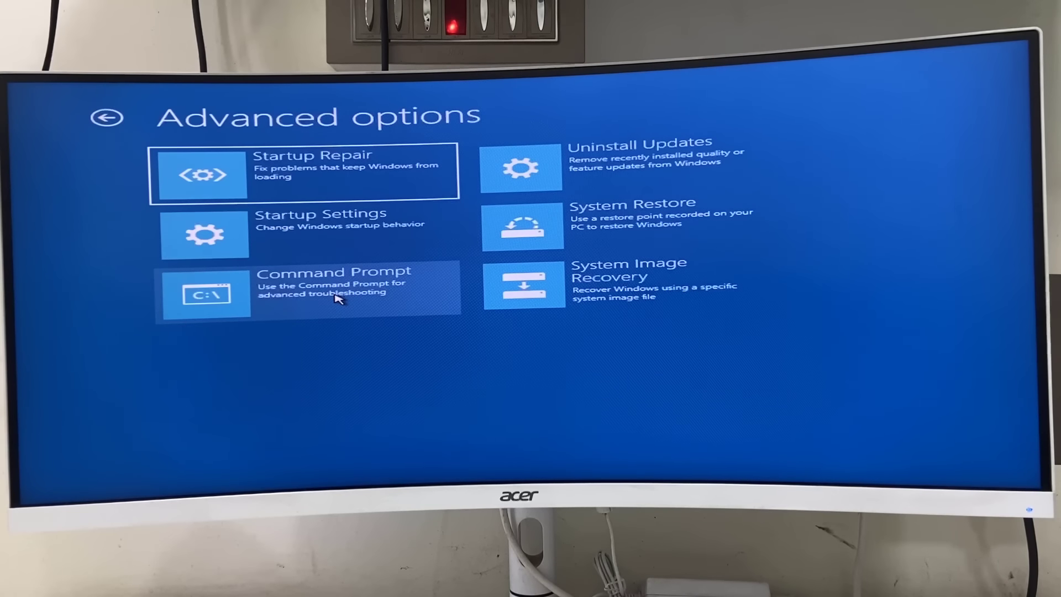
Open Command Prompt and run 'notepad' to launch a blank Notepad window
click(308, 287)
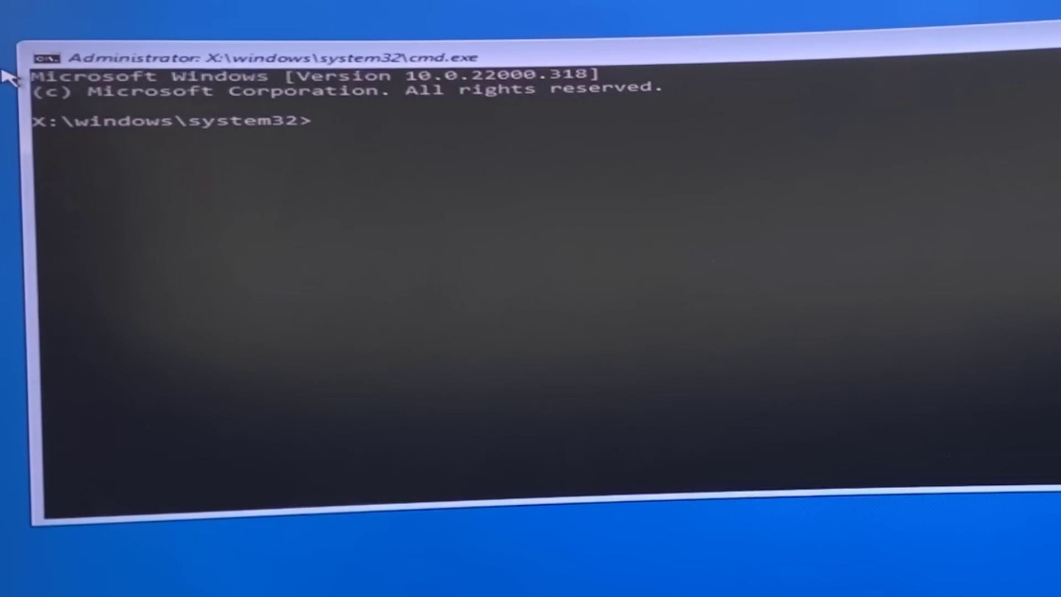
text(note)
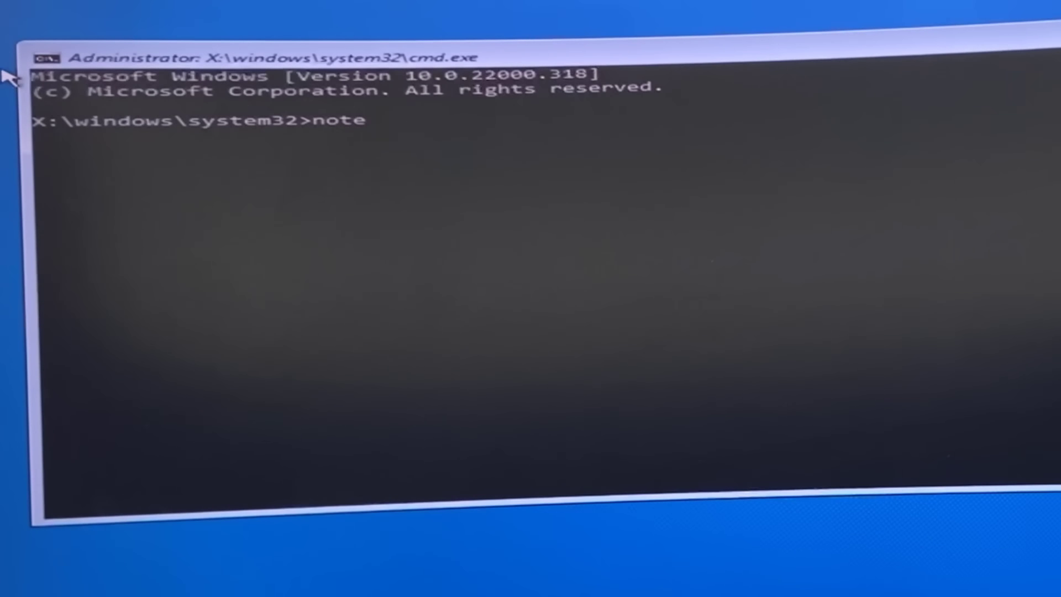
text(pad)
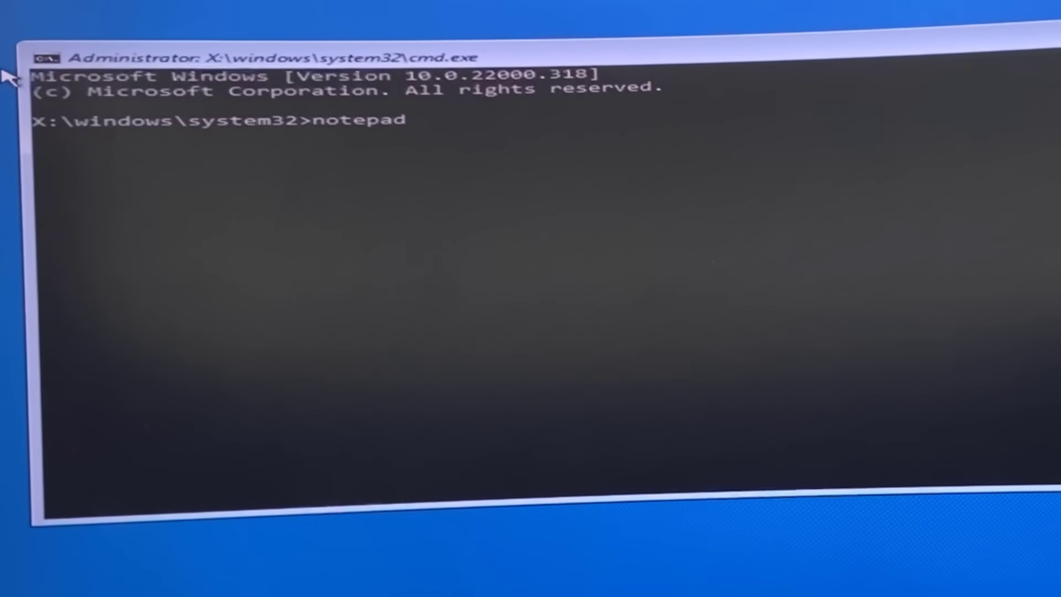
key(enter)
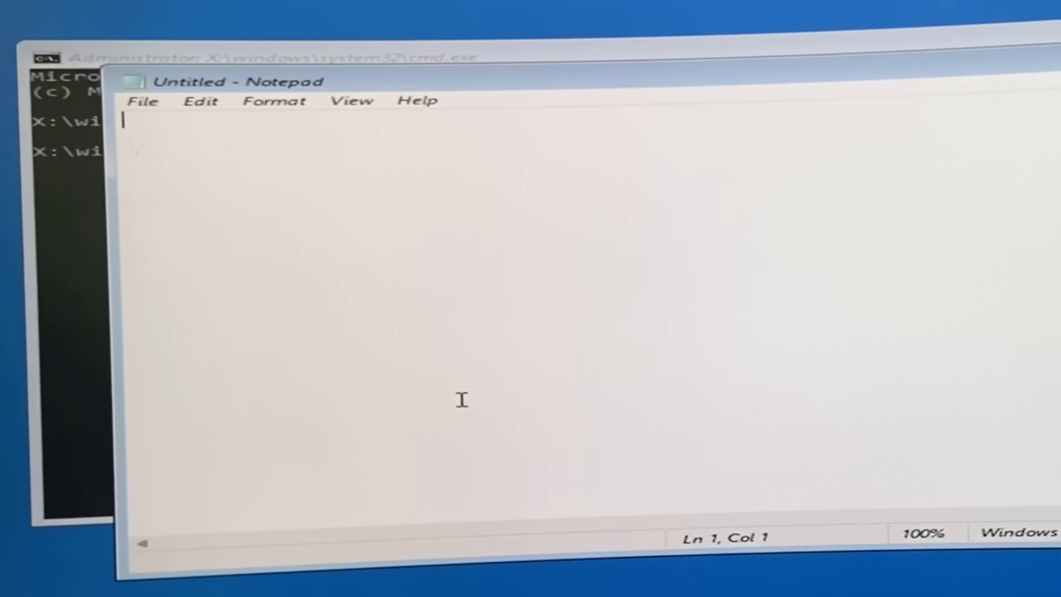
mouse_move(204, 208)
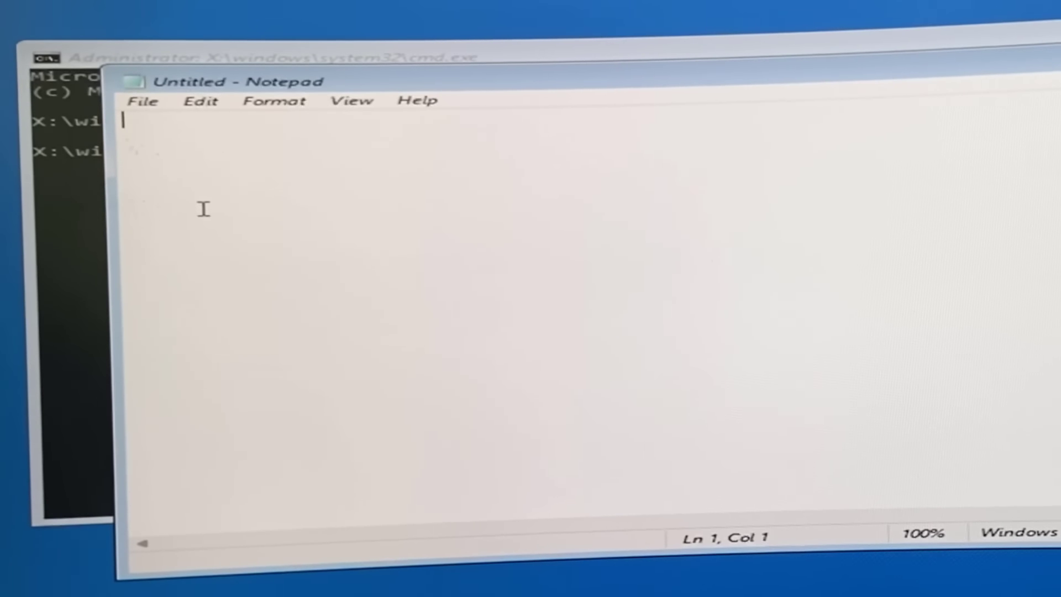
Open Notepad's File > Open dialog, set Files of type to All Files, and browse This PC
click(142, 100)
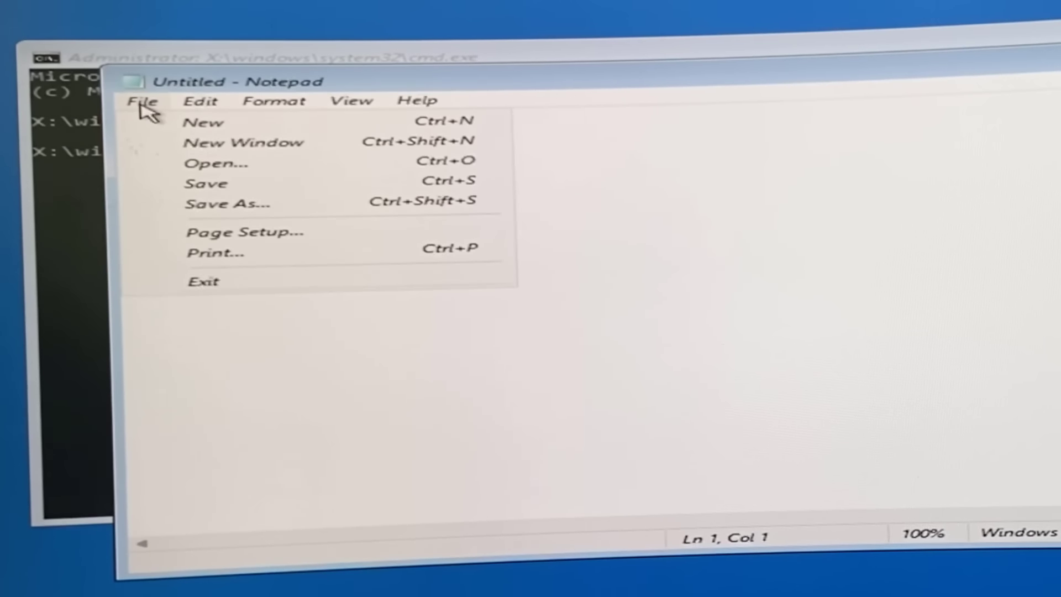
click(217, 162)
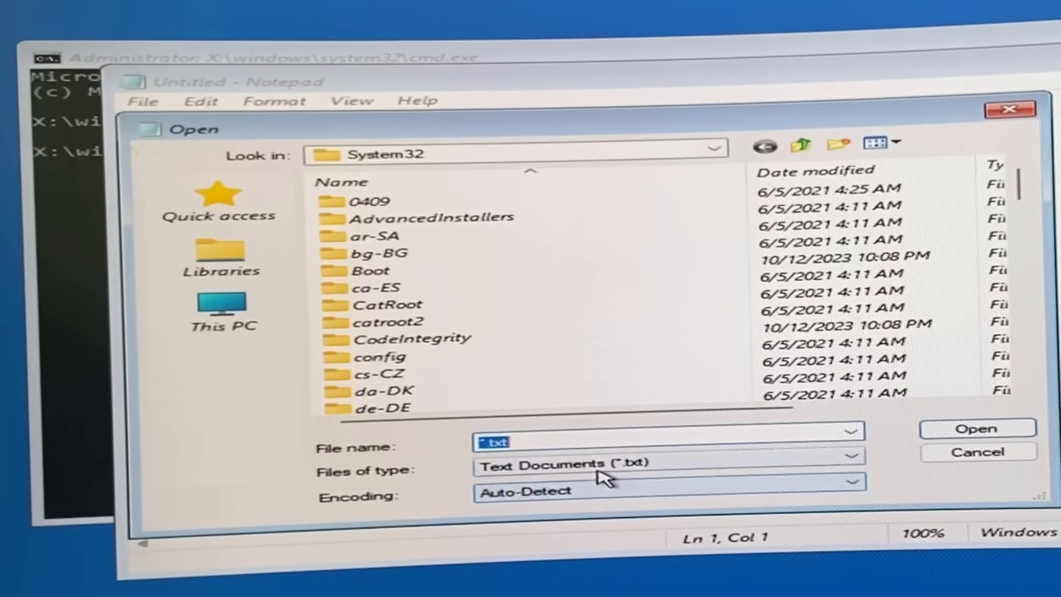
click(667, 470)
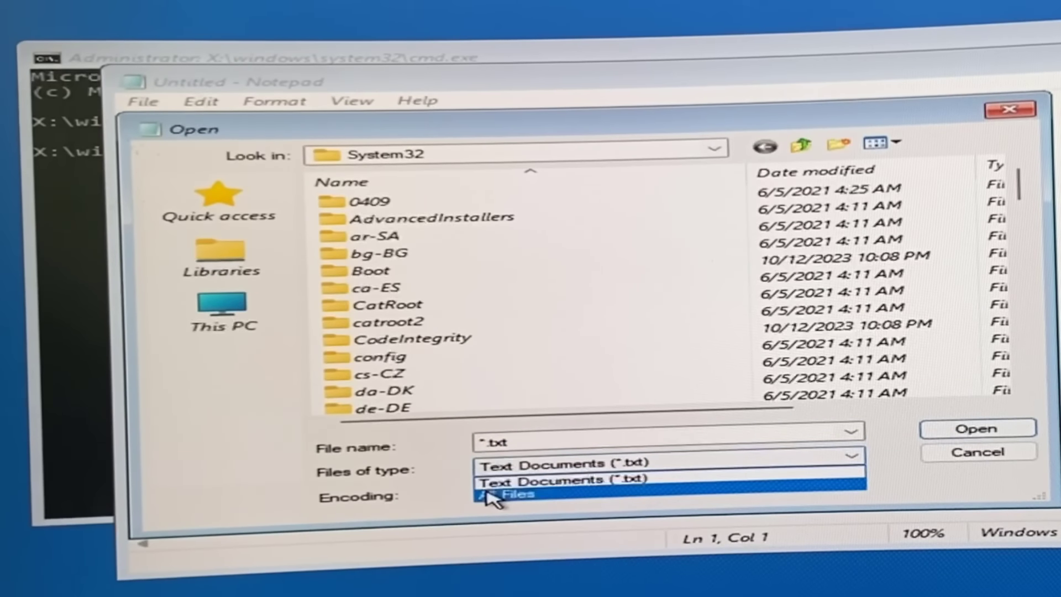
click(505, 494)
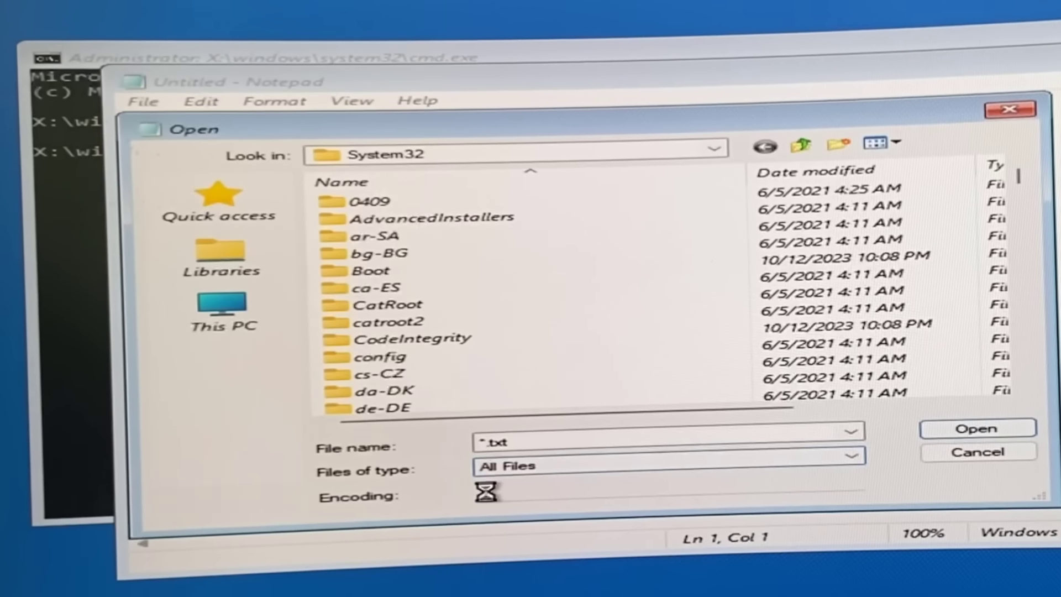
click(386, 391)
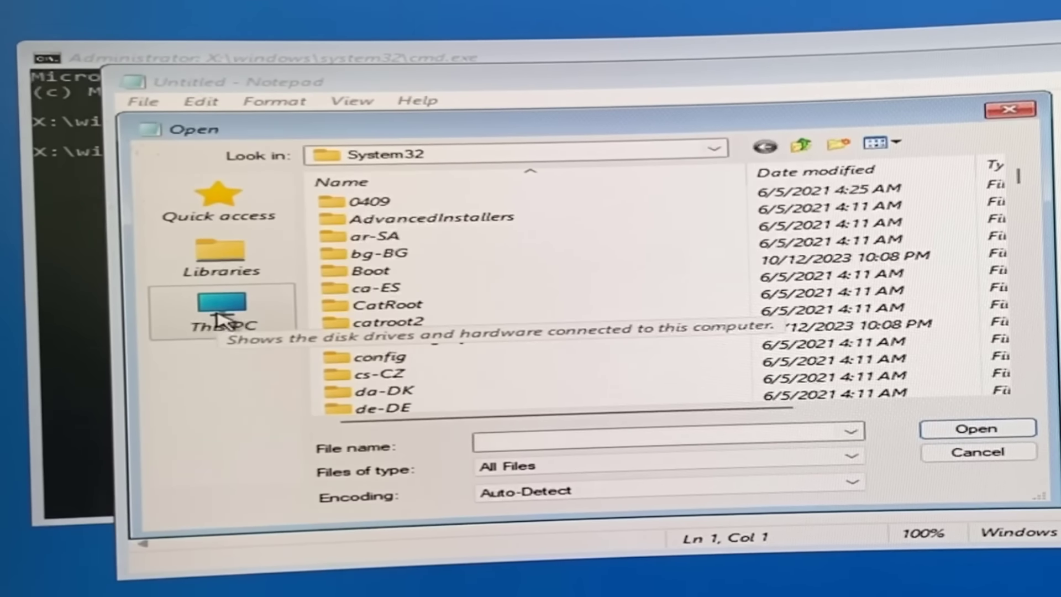
click(219, 314)
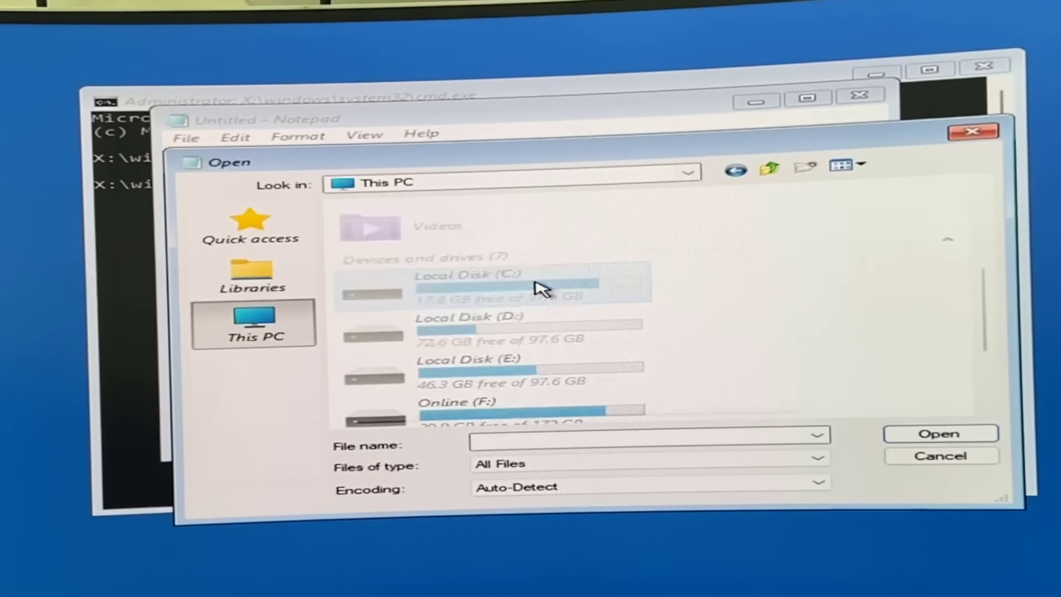
Browse through C:, Windows, System32 and drivers into the CrowdStrike3 folder
double_click(447, 276)
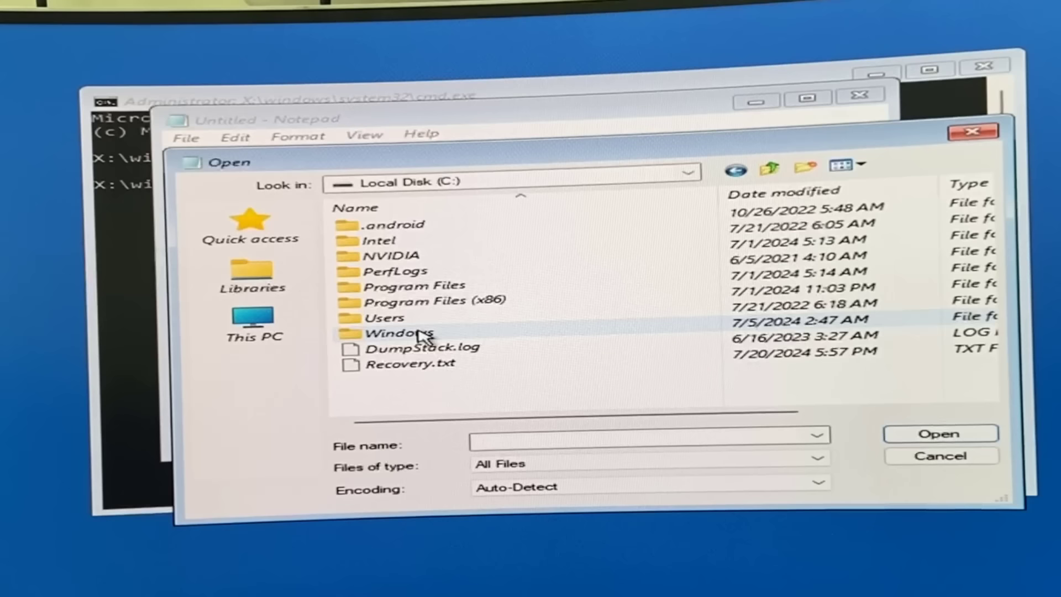
double_click(397, 333)
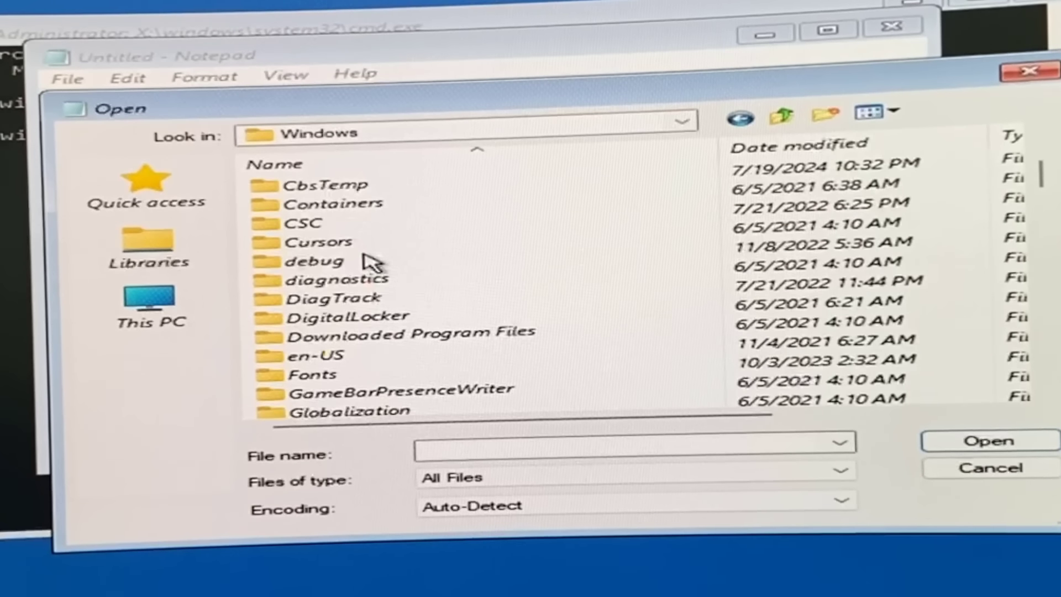
scroll(down, 3)
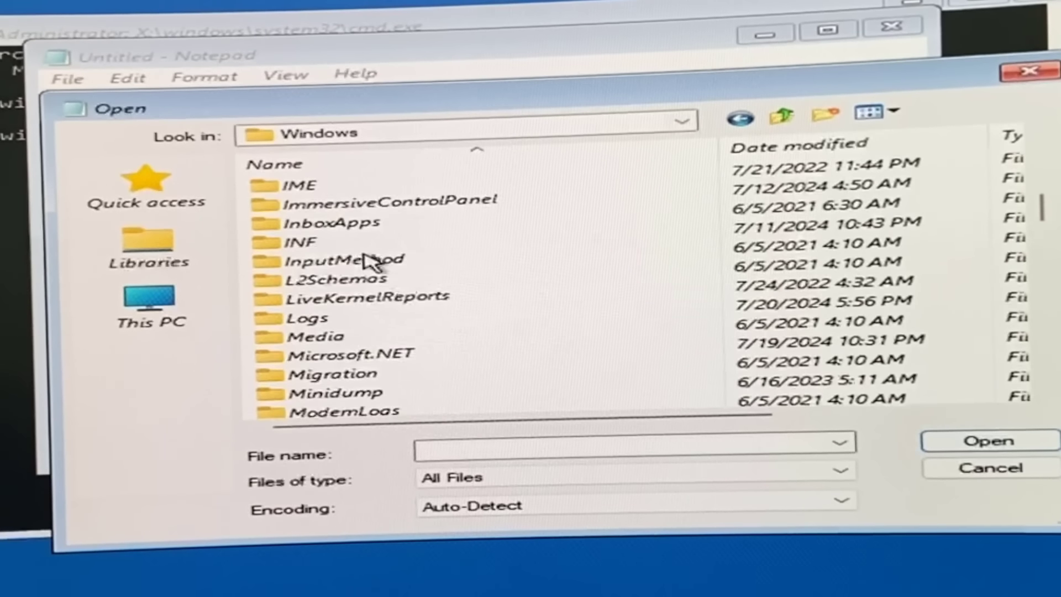
scroll(down, 3)
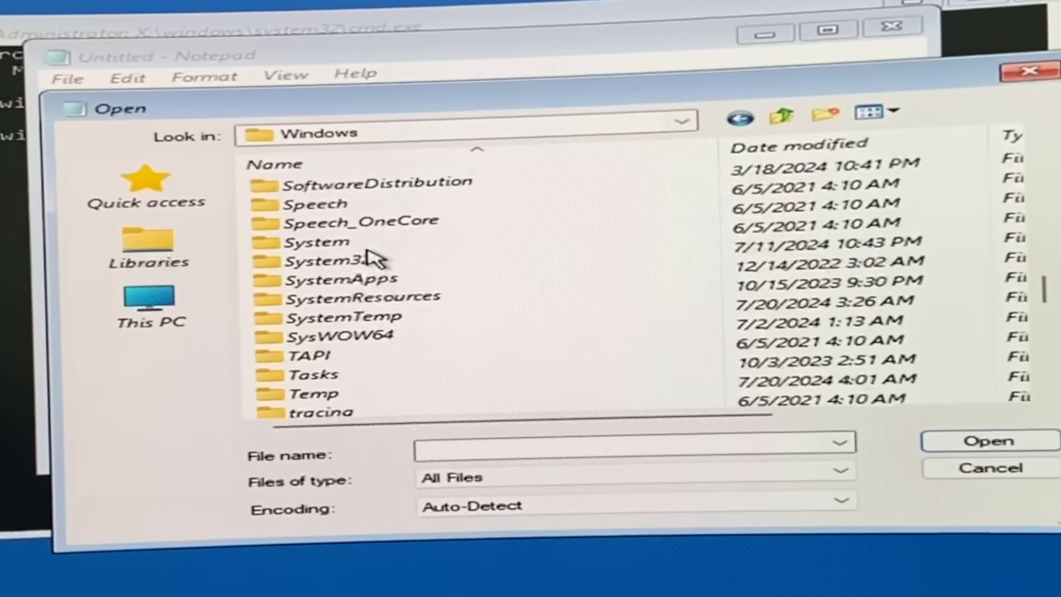
click(318, 261)
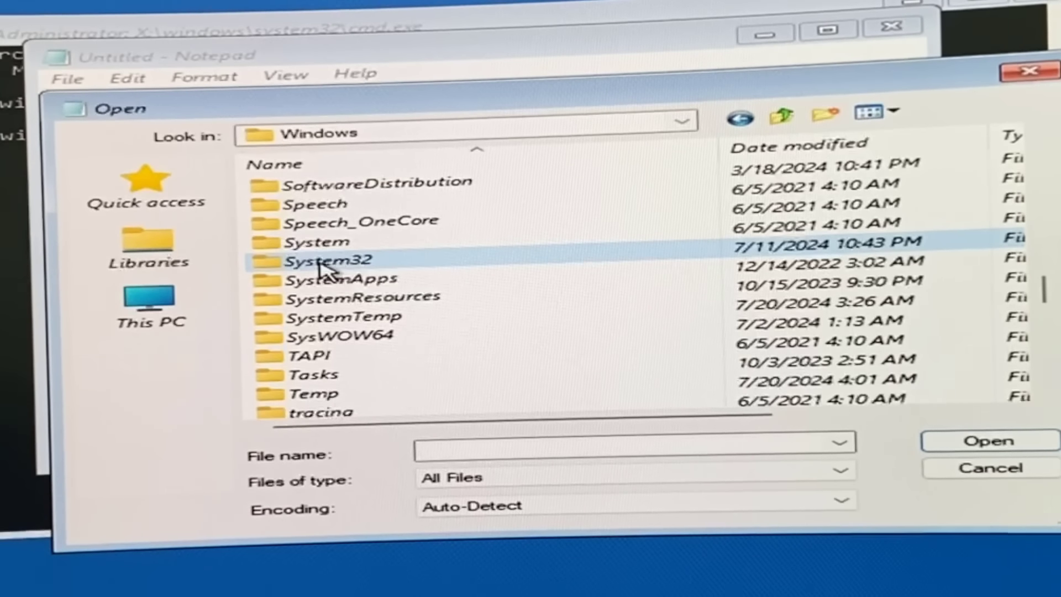
double_click(325, 261)
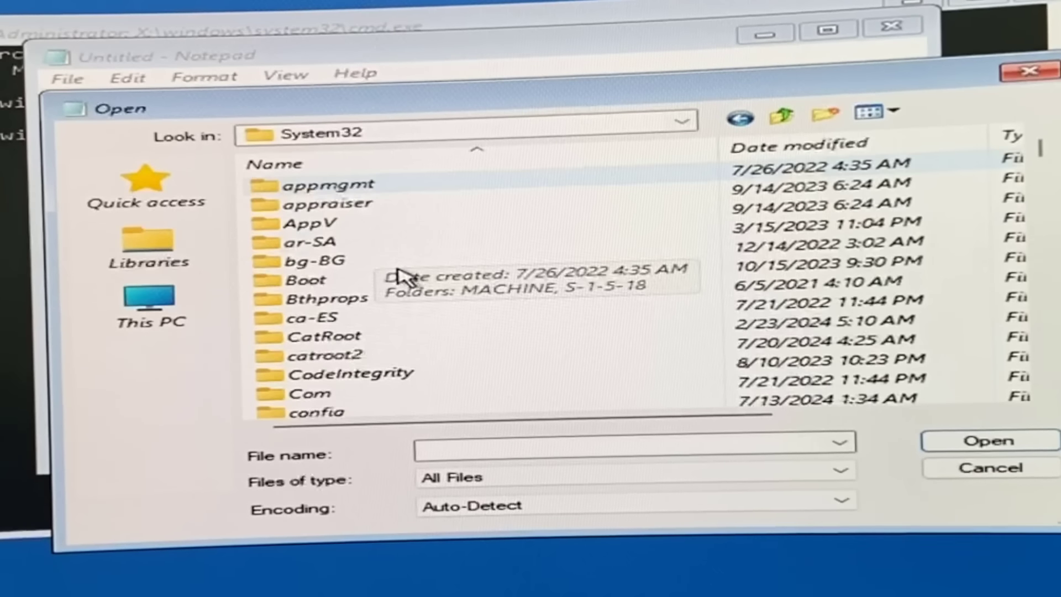
scroll(down, 3)
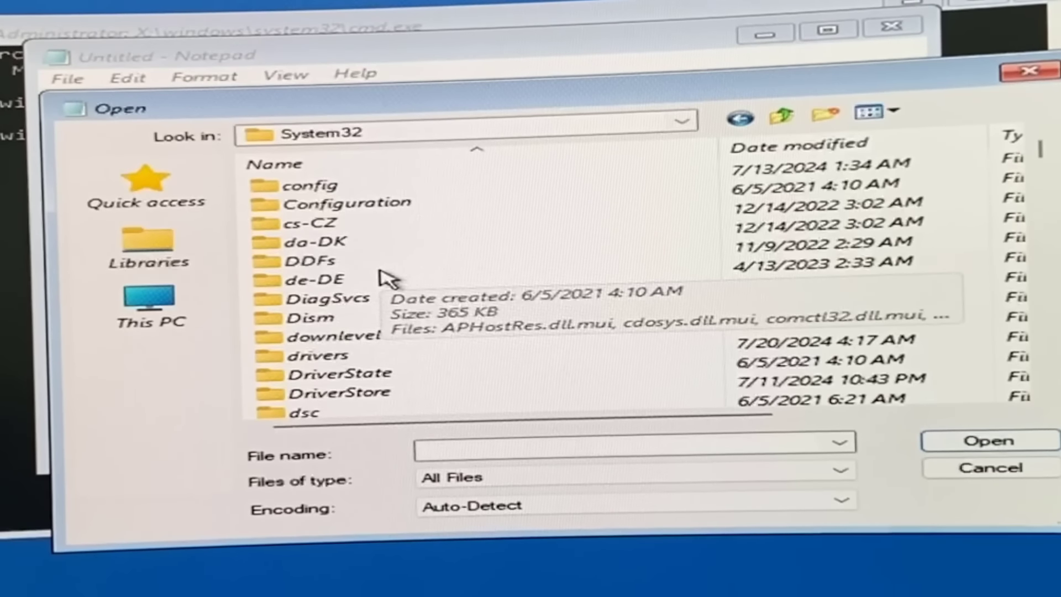
click(316, 355)
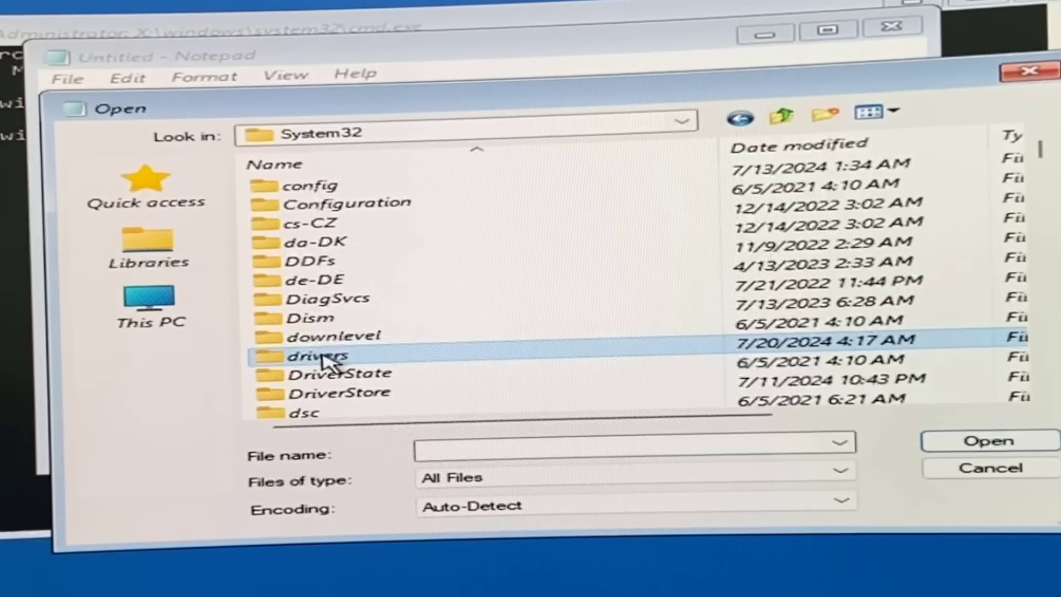
double_click(316, 356)
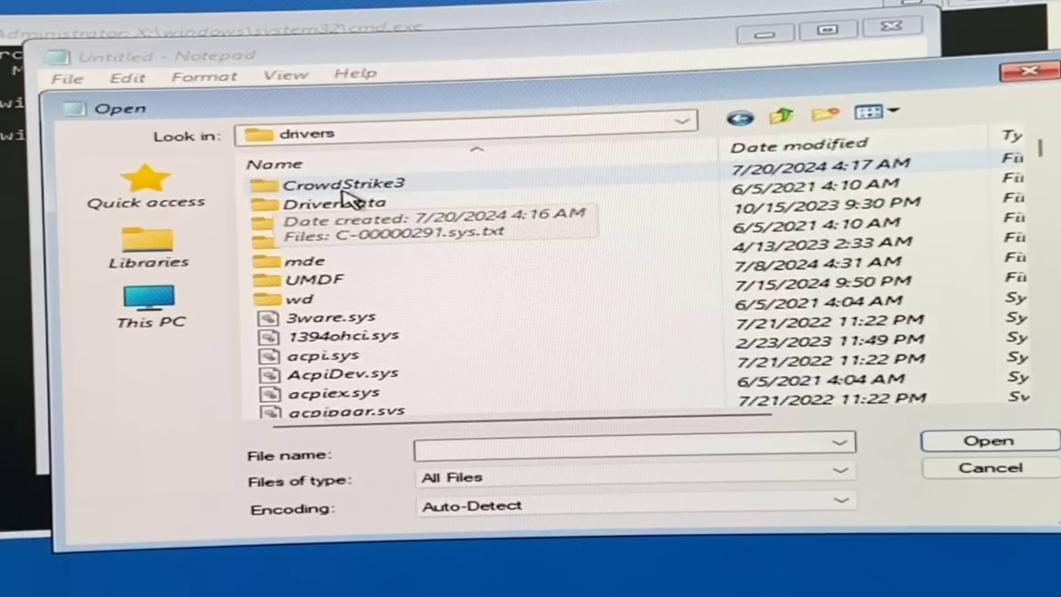
double_click(343, 183)
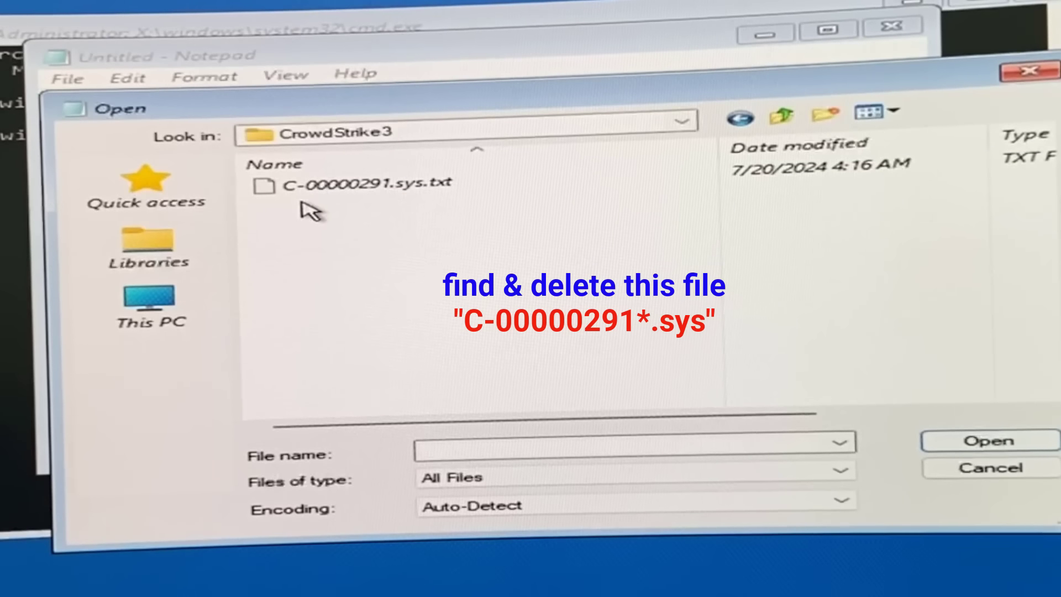
Delete C-00000291.sys.txt from CrowdStrike3, then go back up to the drivers folder
click(356, 182)
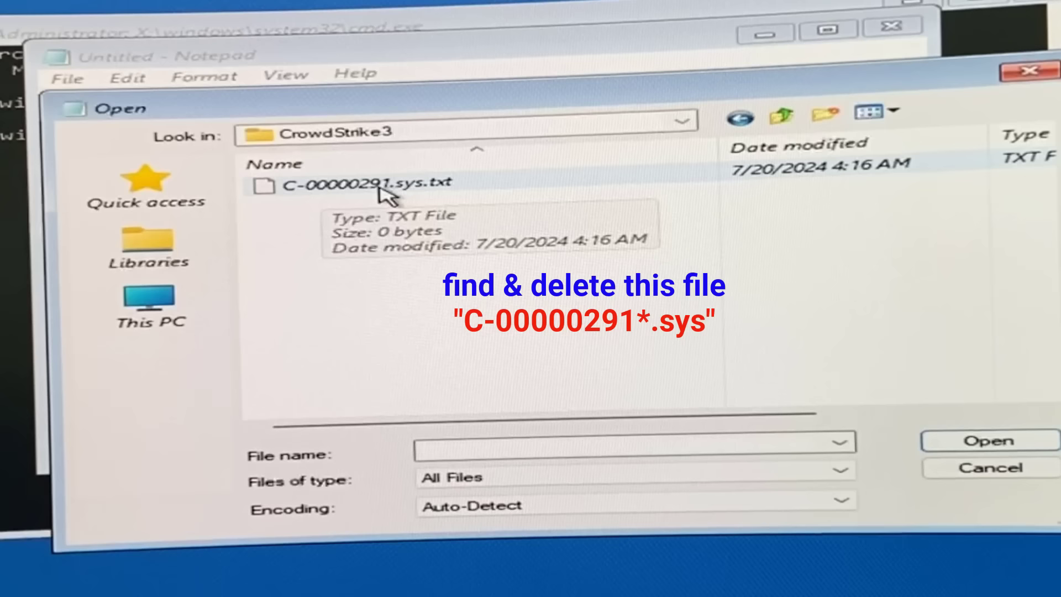
click(359, 184)
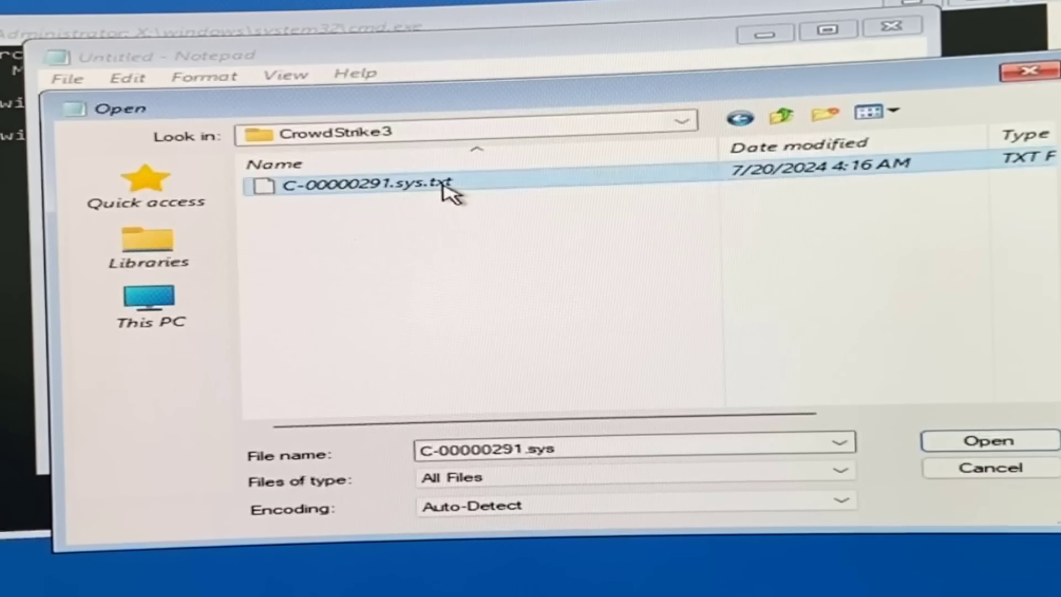
right_click(369, 184)
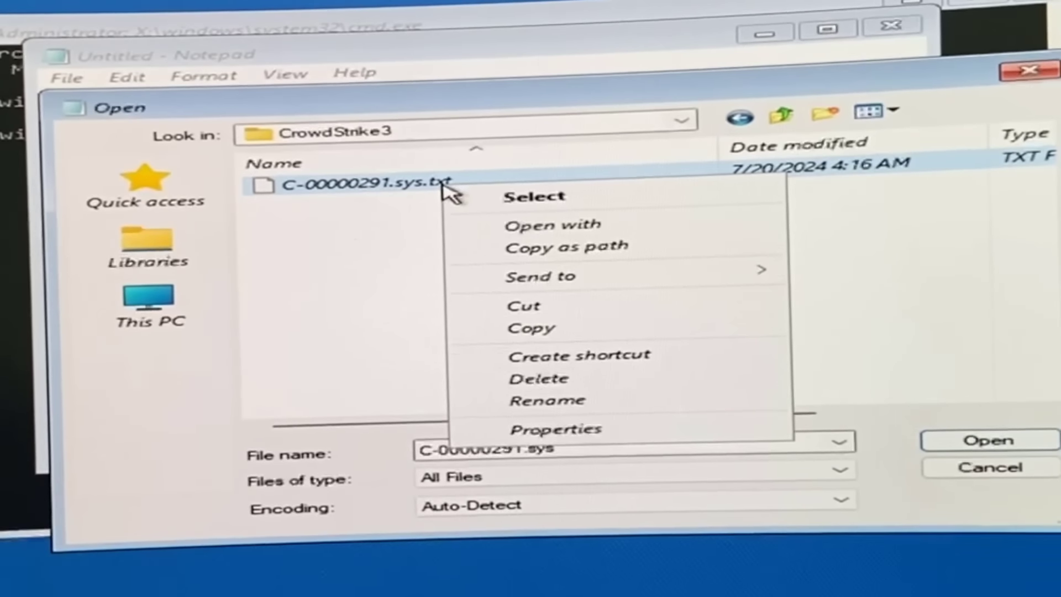
mouse_move(554, 225)
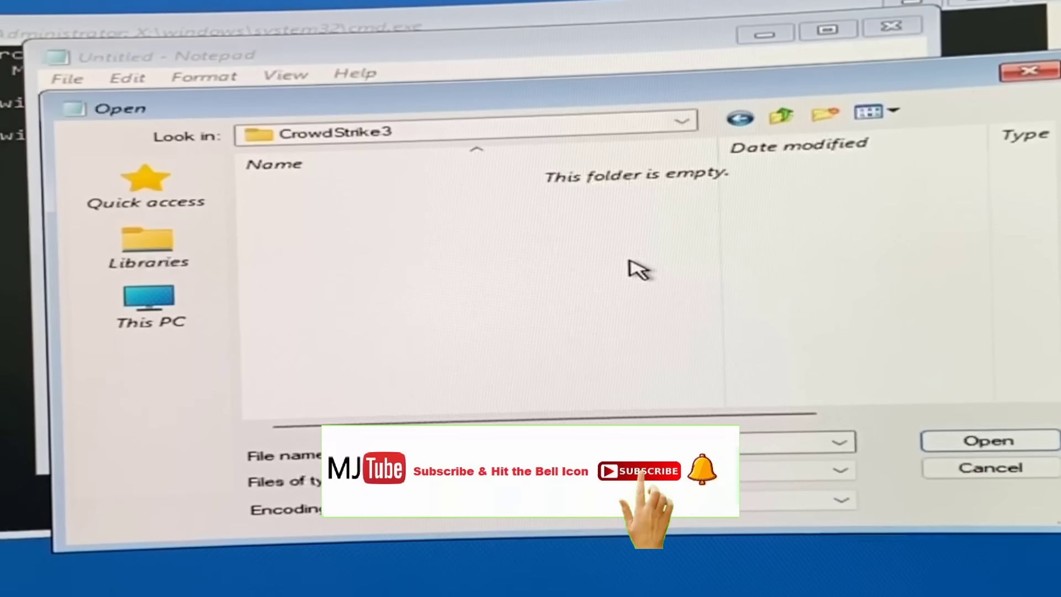
text(C-00000291.sys)
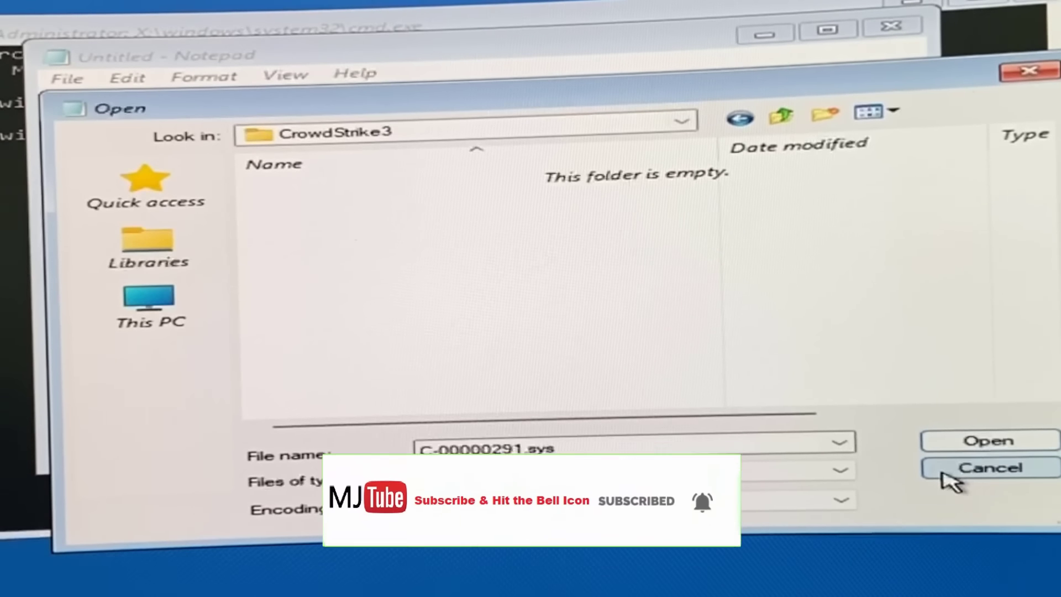
click(782, 114)
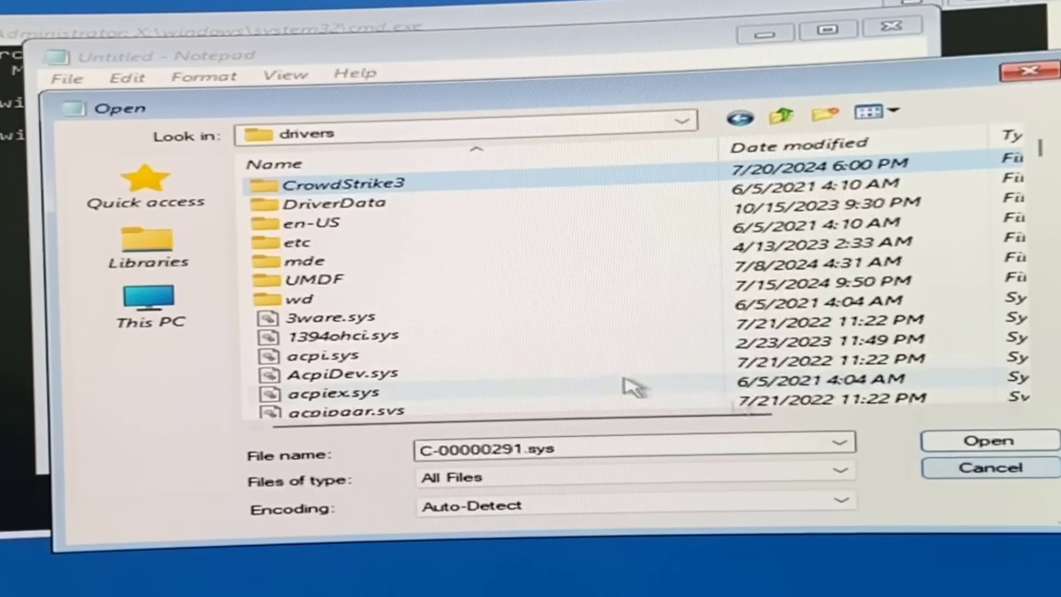
double_click(352, 183)
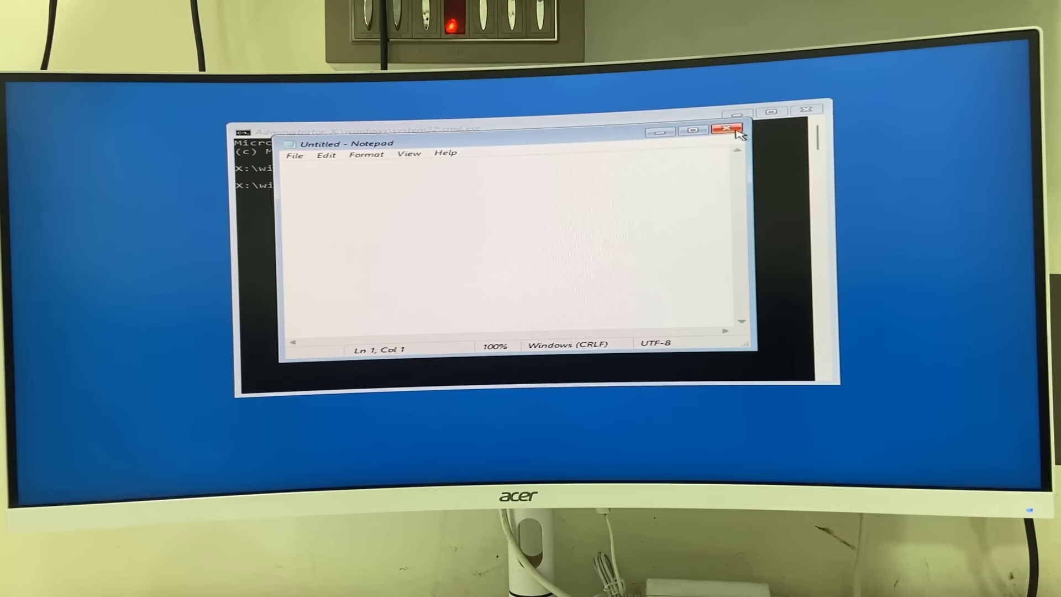
Close Notepad to return to the Choose an option screen
click(726, 131)
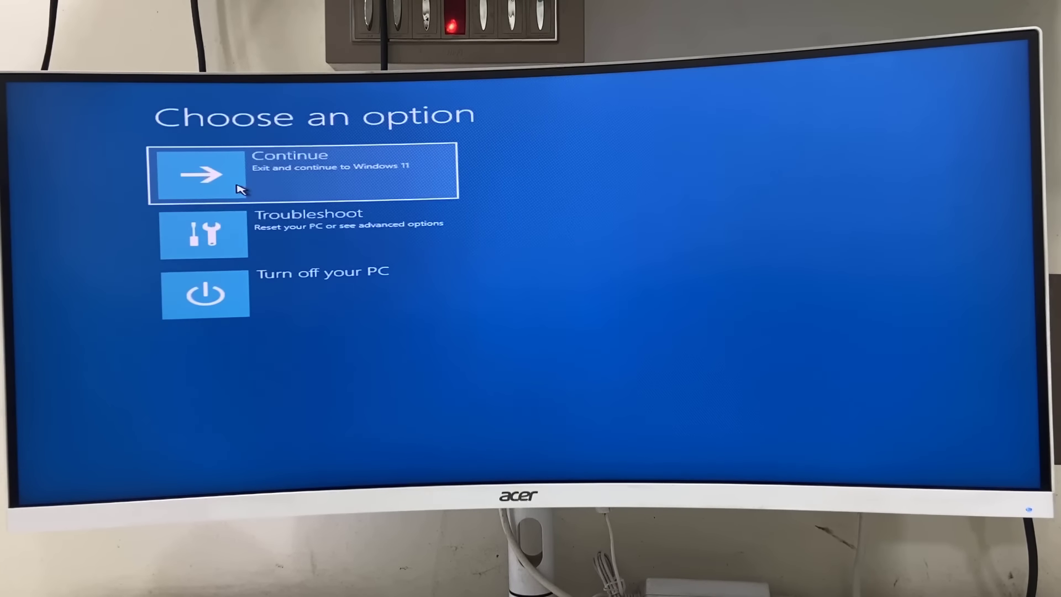
mouse_move(346, 183)
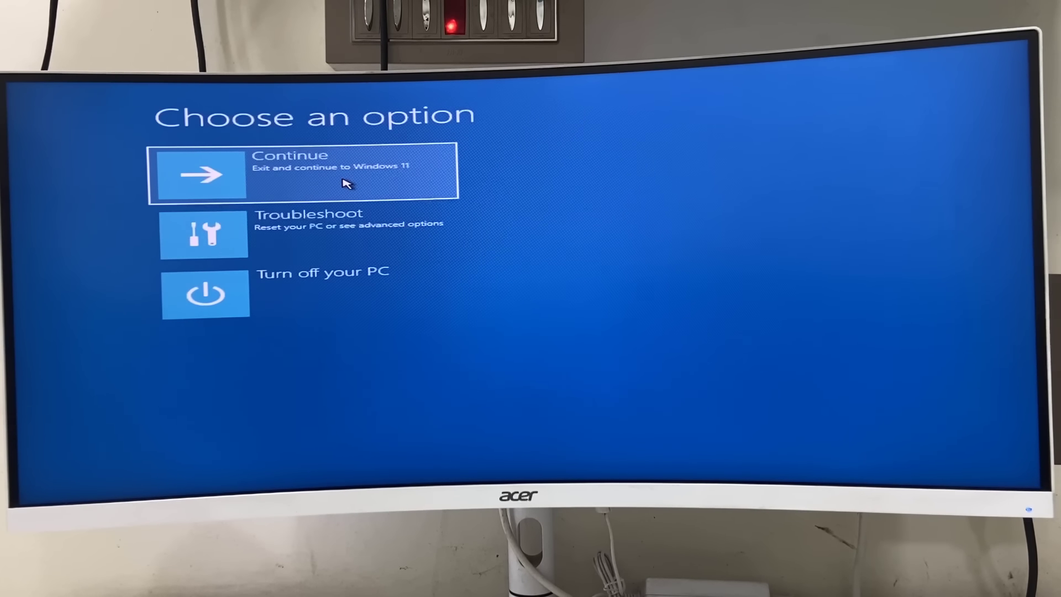
Choose Continue to exit recovery and boot into Windows 11
click(304, 172)
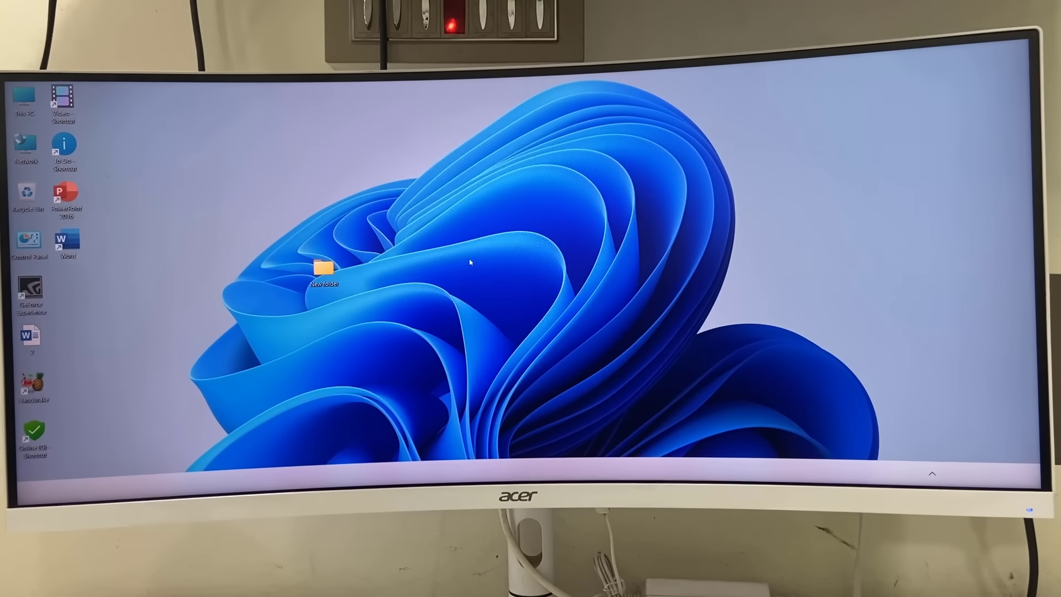
In File Explorer, browse C:\Windows\System32\drivers and select the CrowdStrike3 folder
click(588, 470)
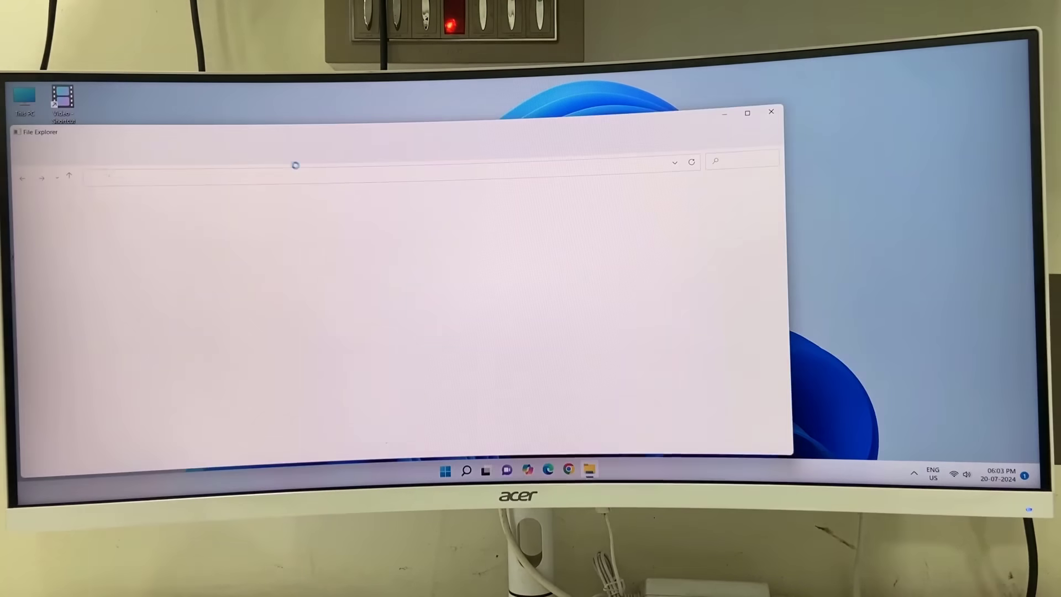
click(770, 112)
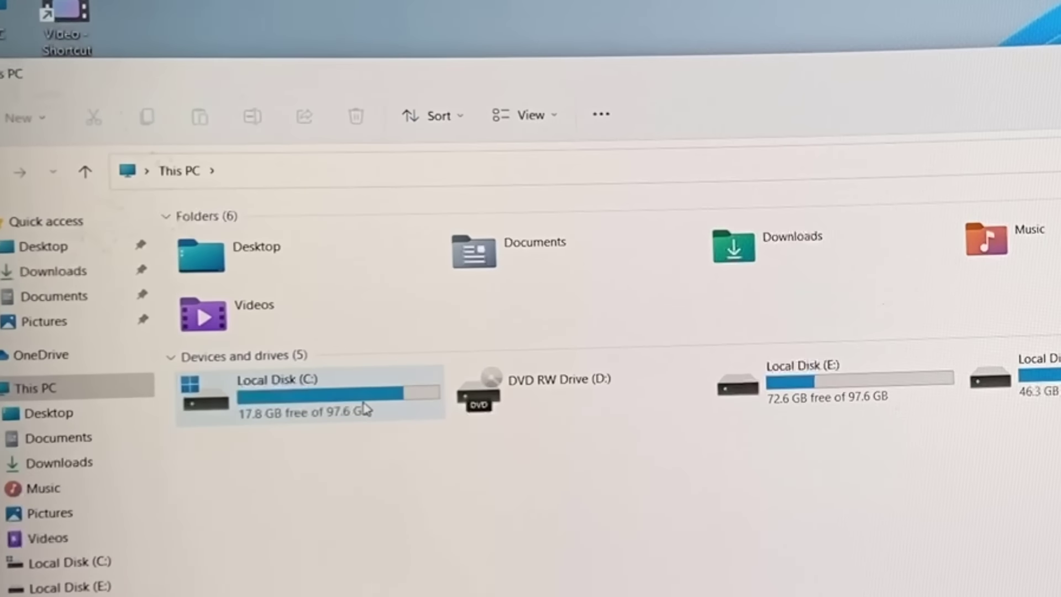
double_click(277, 392)
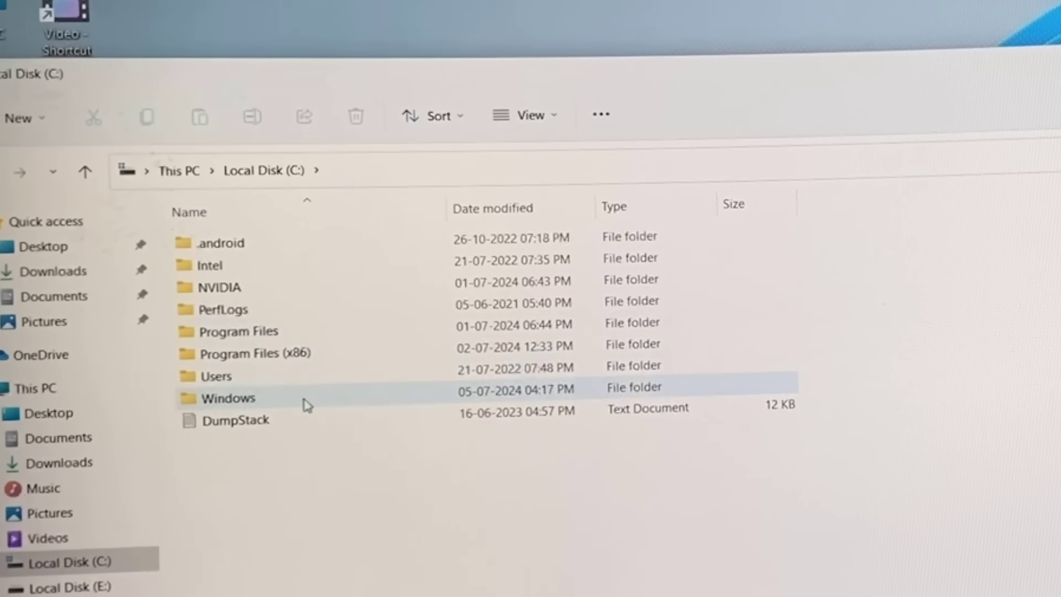
click(226, 397)
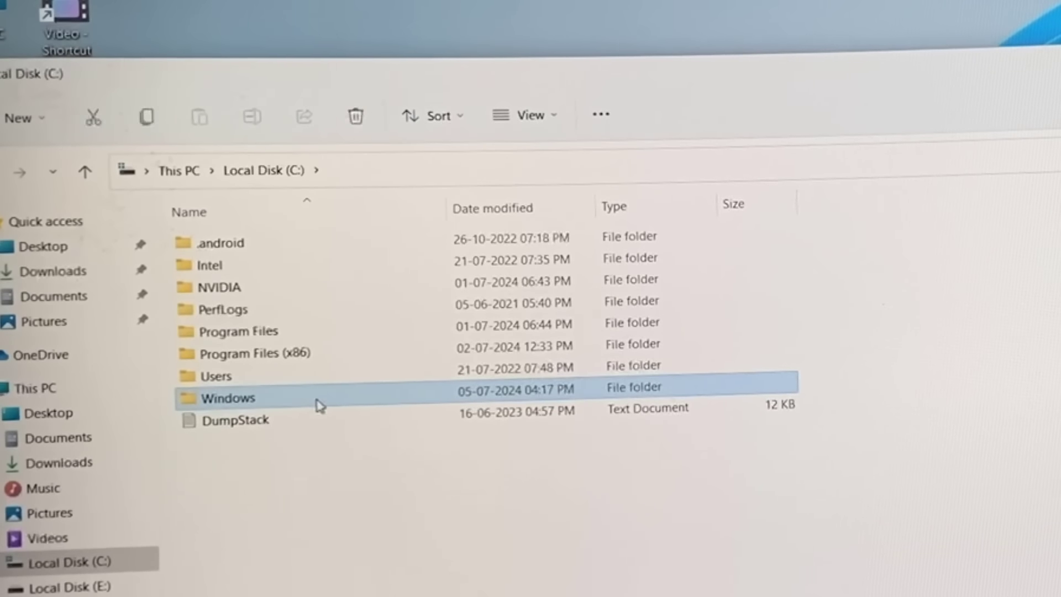
double_click(227, 398)
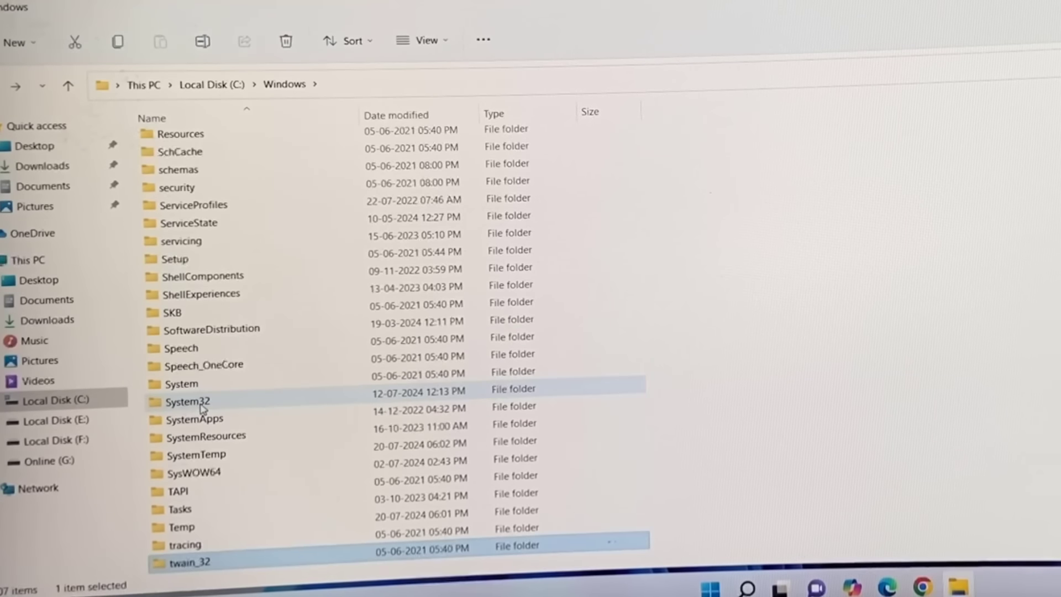
double_click(188, 401)
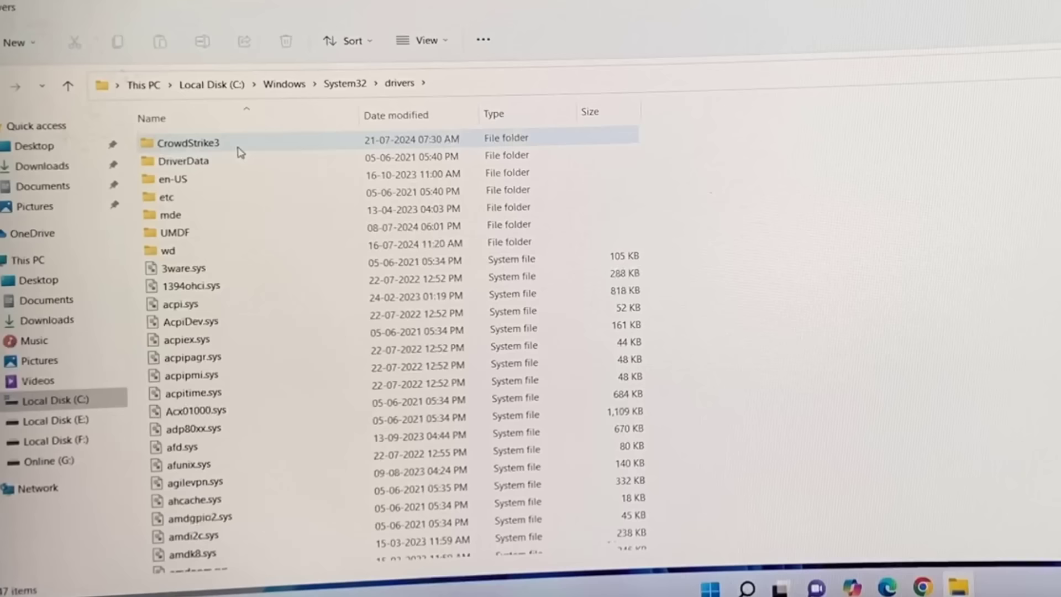
click(188, 142)
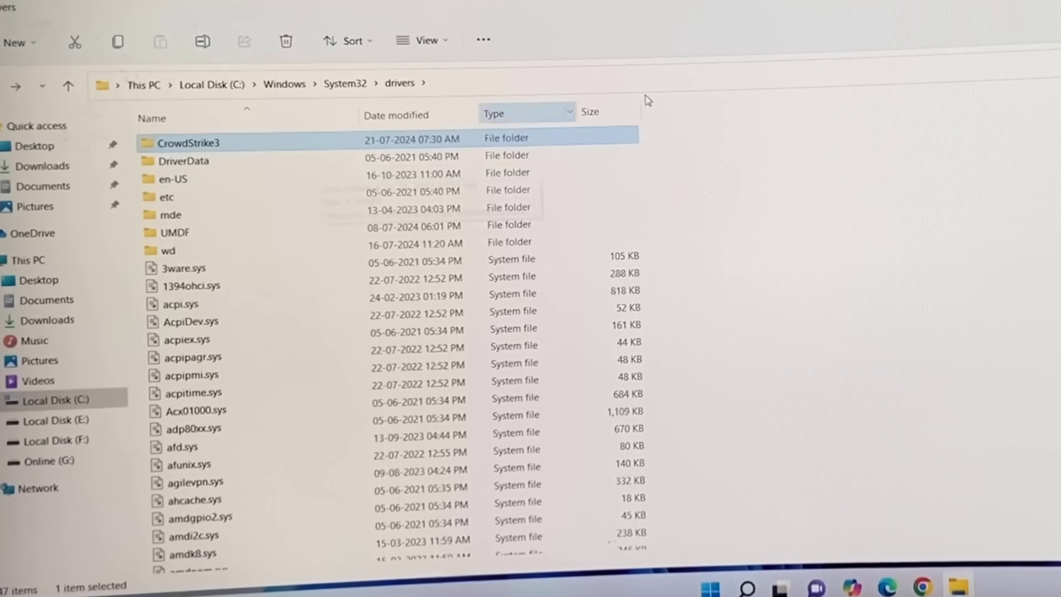